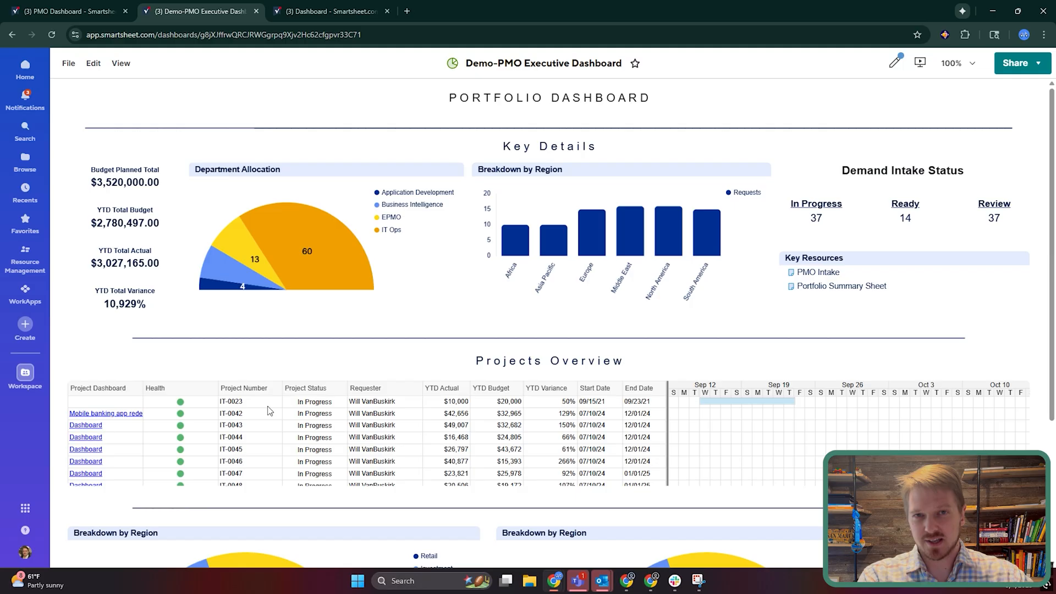
mouse_move(123, 428)
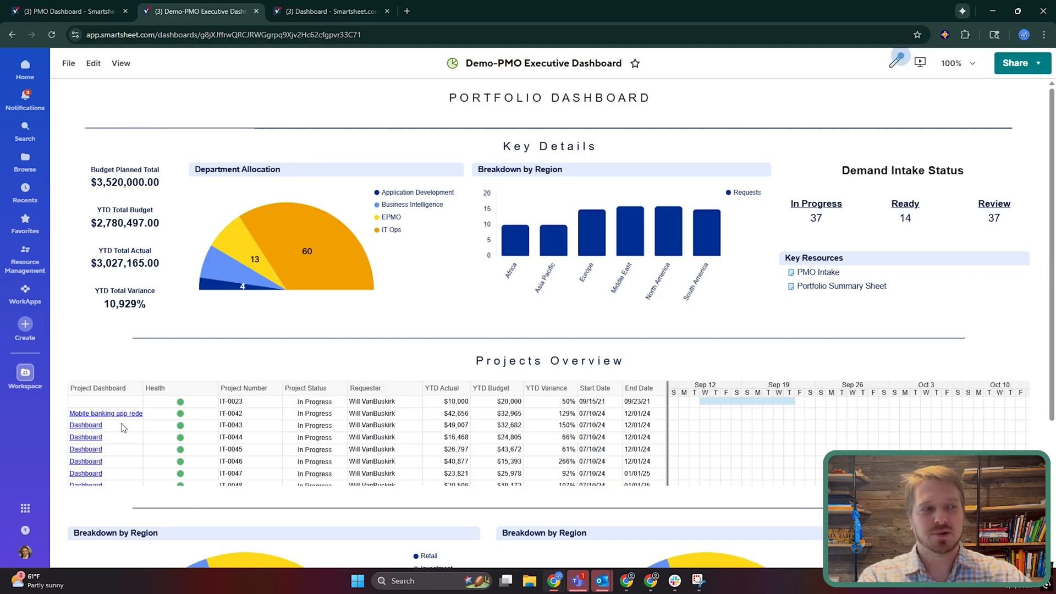
mouse_move(229, 431)
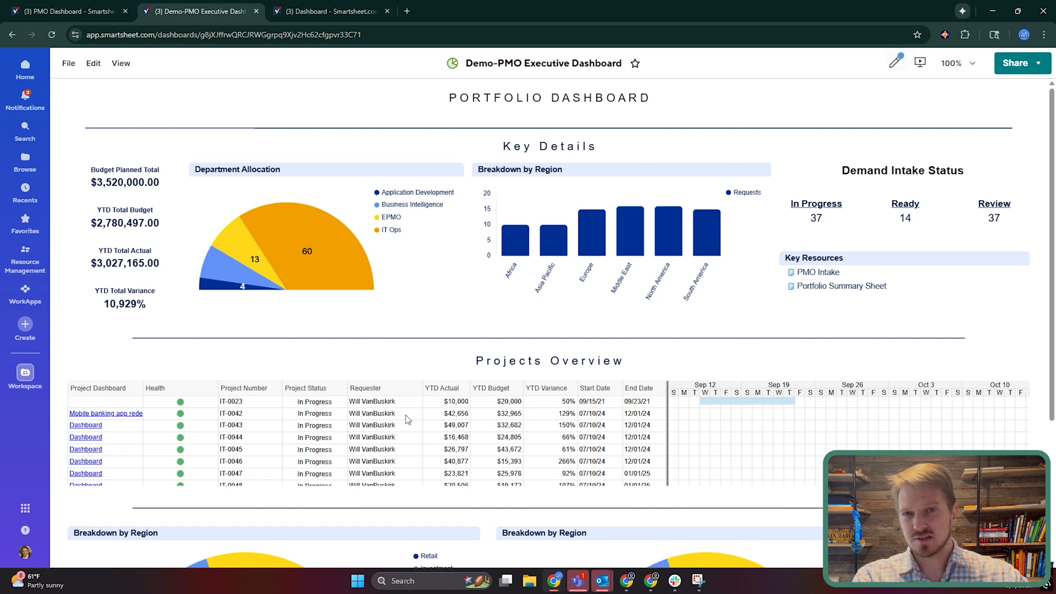
mouse_move(358, 330)
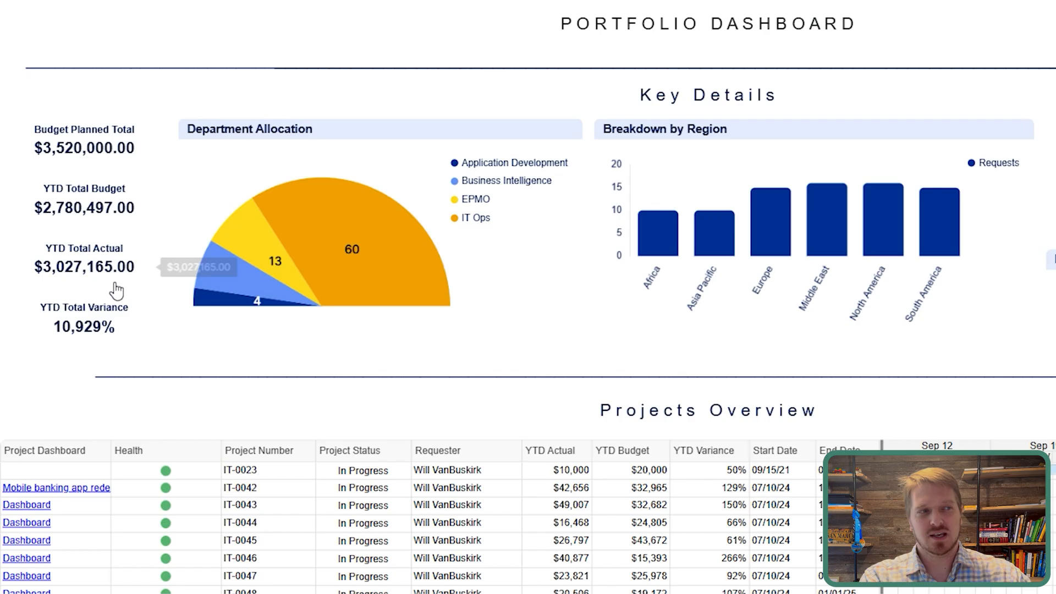
mouse_move(72, 145)
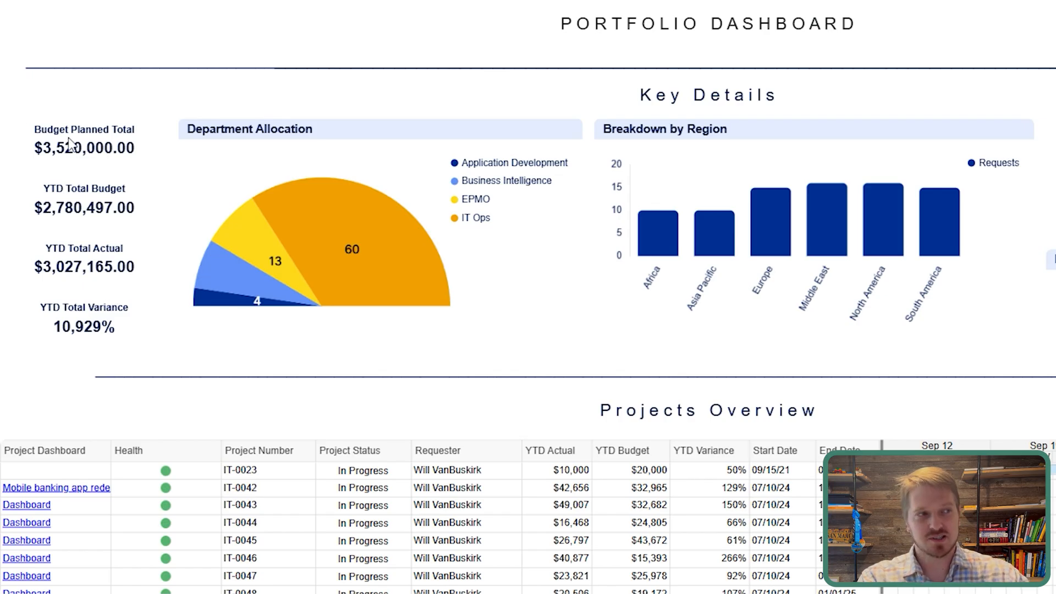
mouse_move(224, 244)
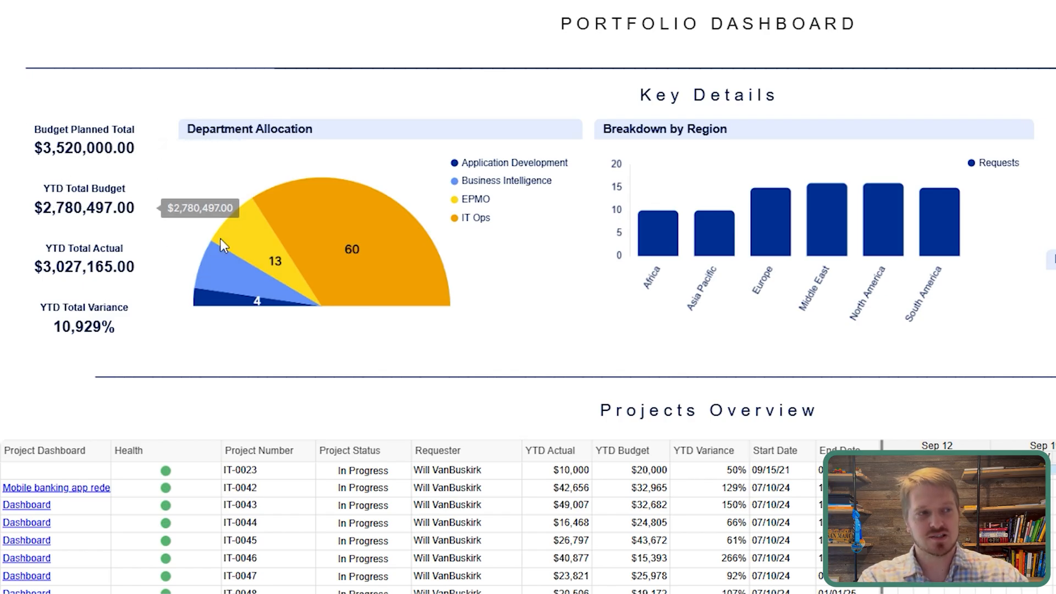
mouse_move(698, 251)
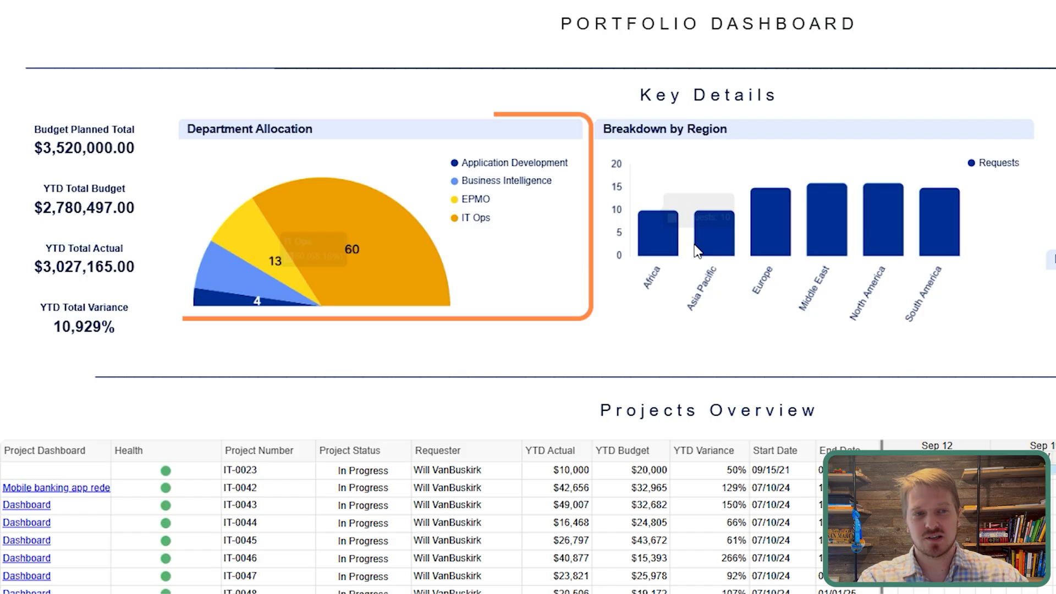
mouse_move(930, 249)
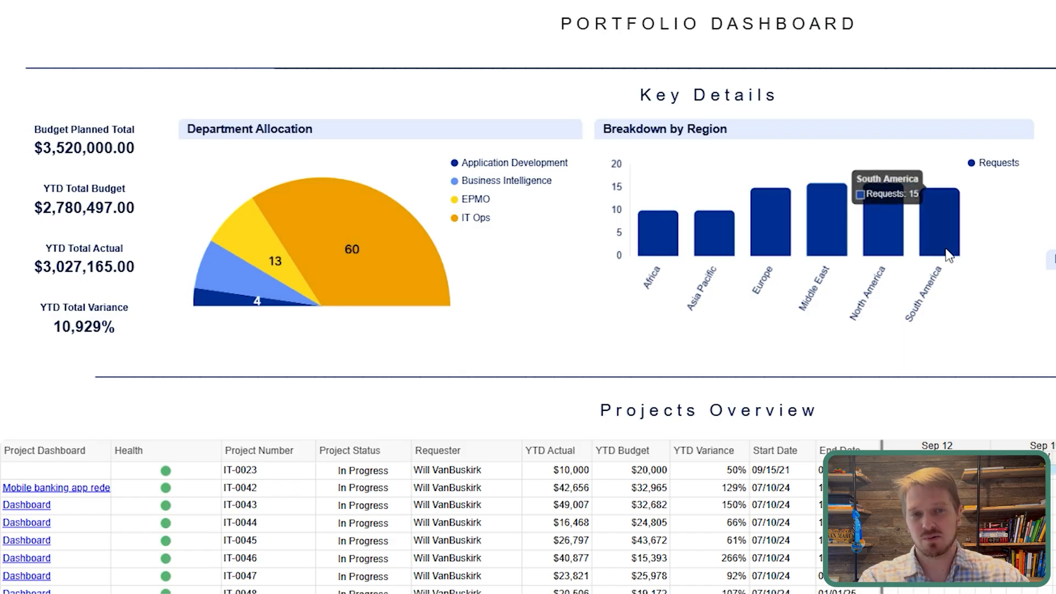
mouse_move(1016, 272)
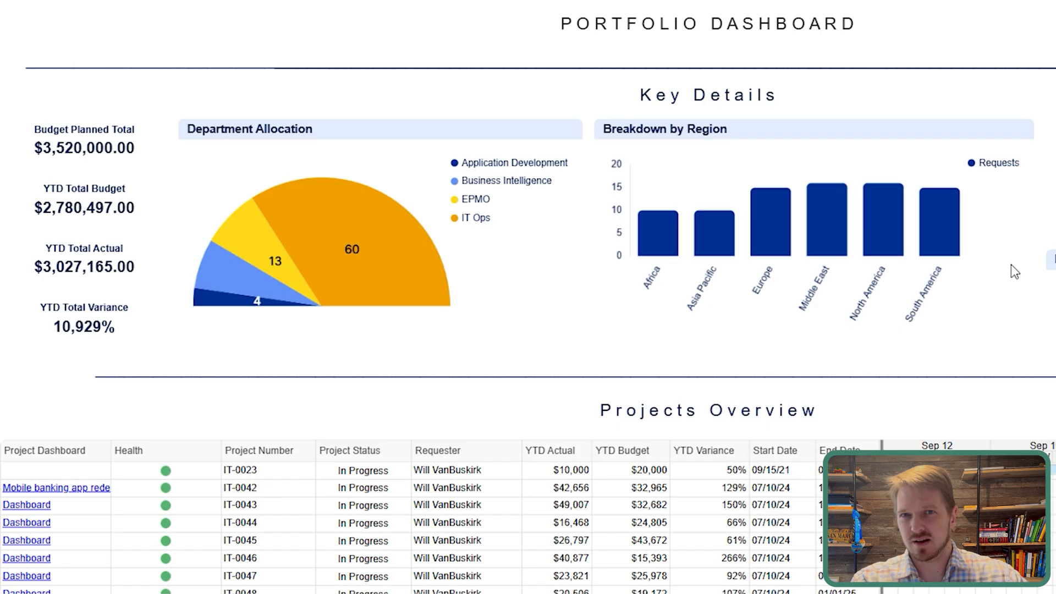
mouse_move(1043, 233)
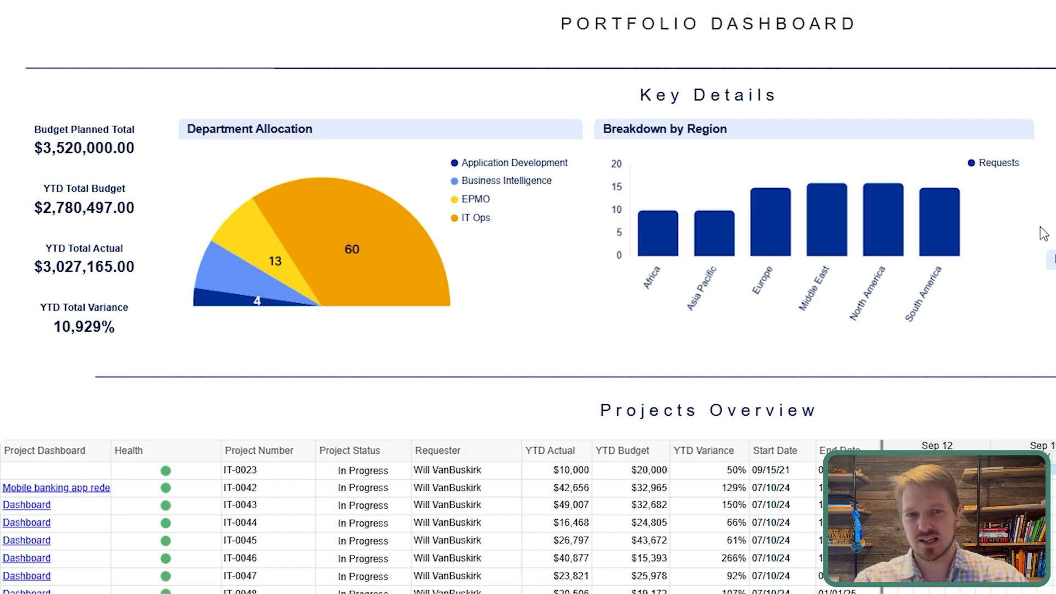
mouse_move(1049, 221)
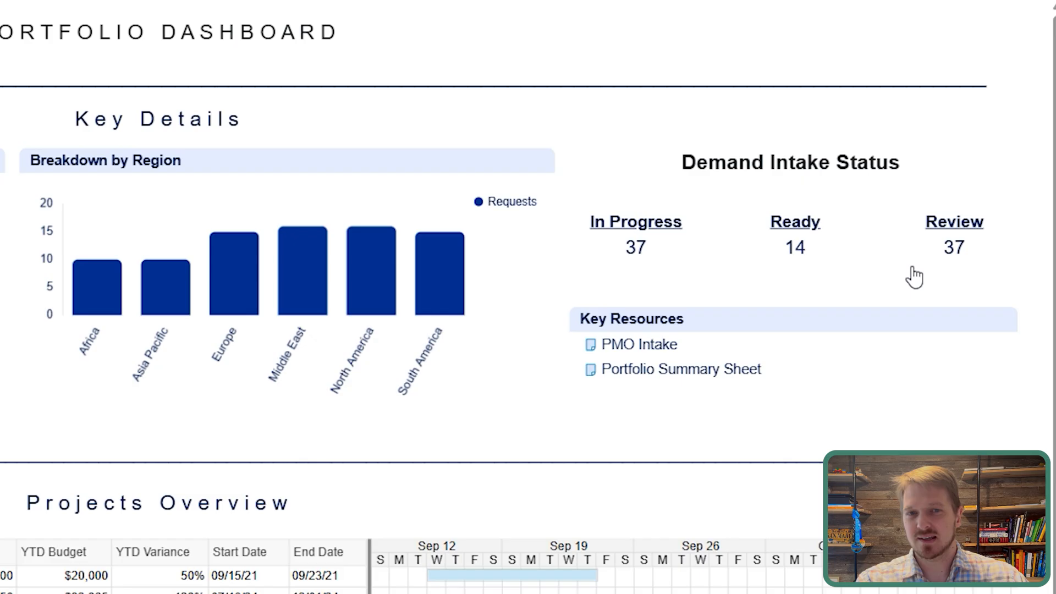
mouse_move(928, 286)
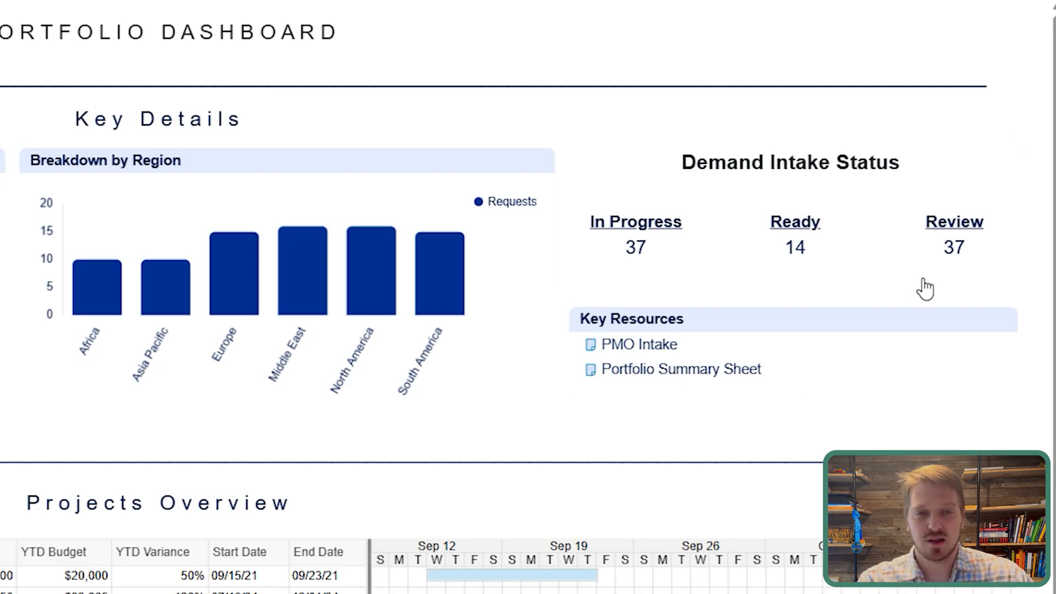
Bring up the PMO Dashboard with its Key Metrics charts and Key IT PMO KPIs table
scroll(up, 3)
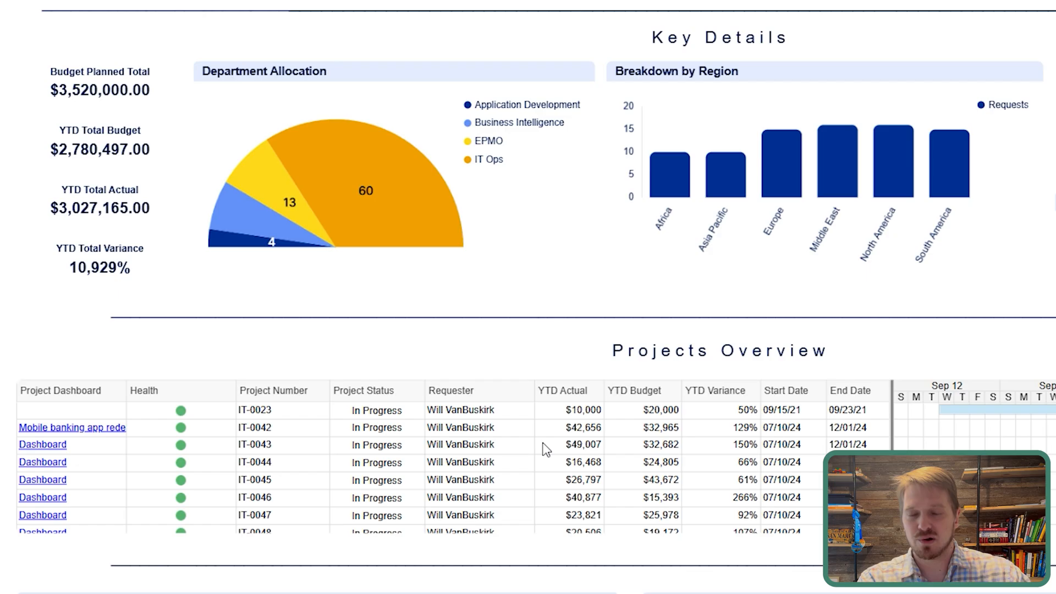
mouse_move(564, 464)
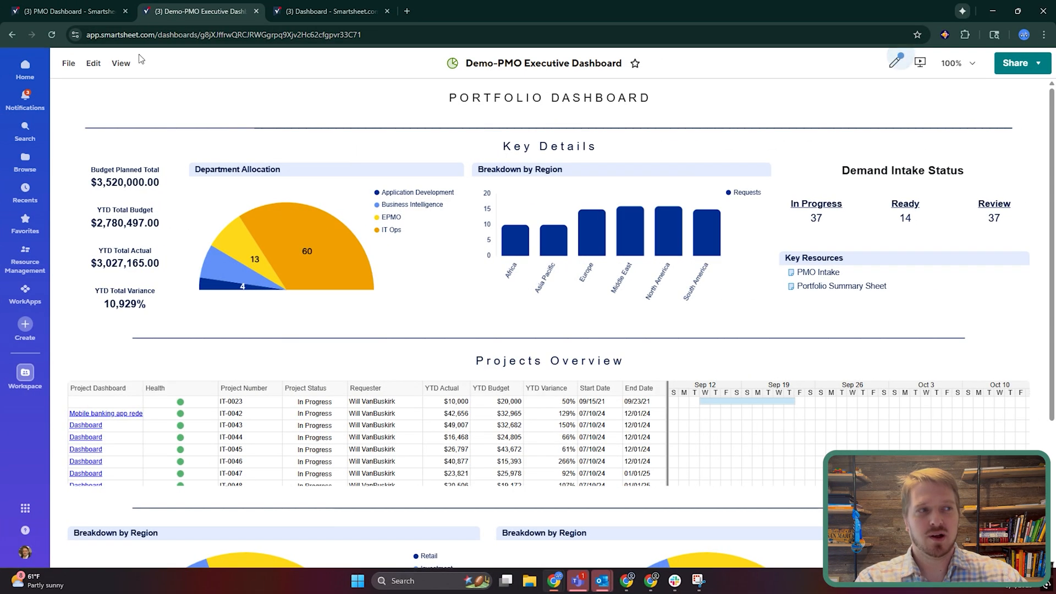
click(67, 11)
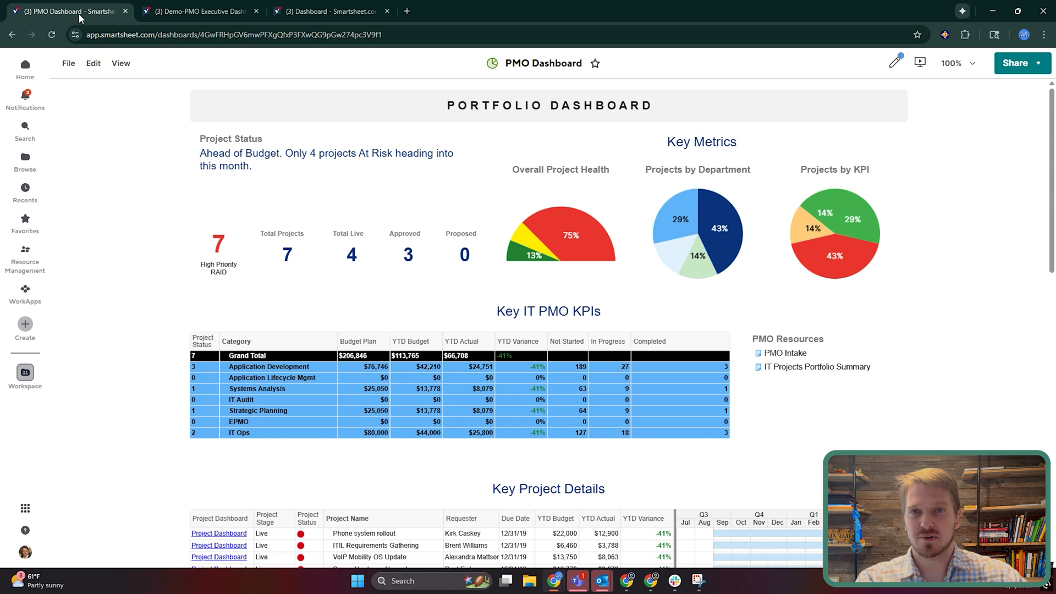
mouse_move(932, 383)
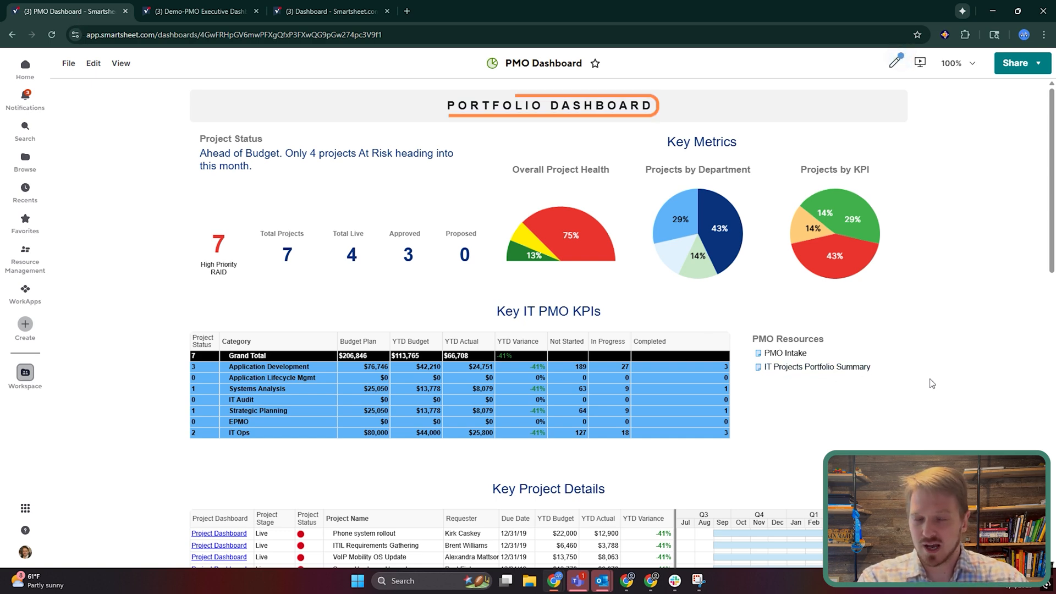
click(918, 62)
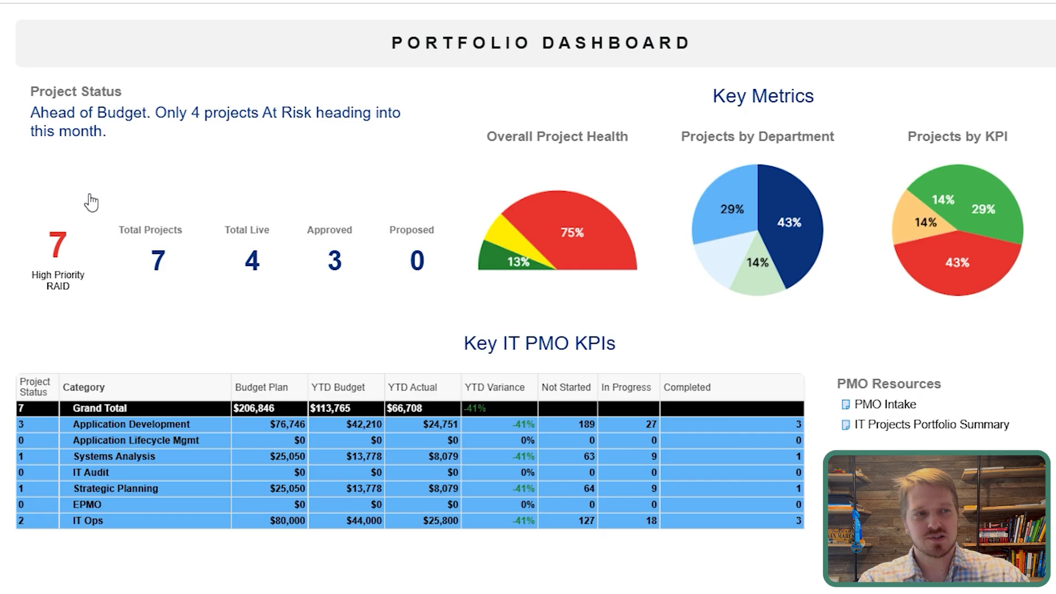
mouse_move(448, 239)
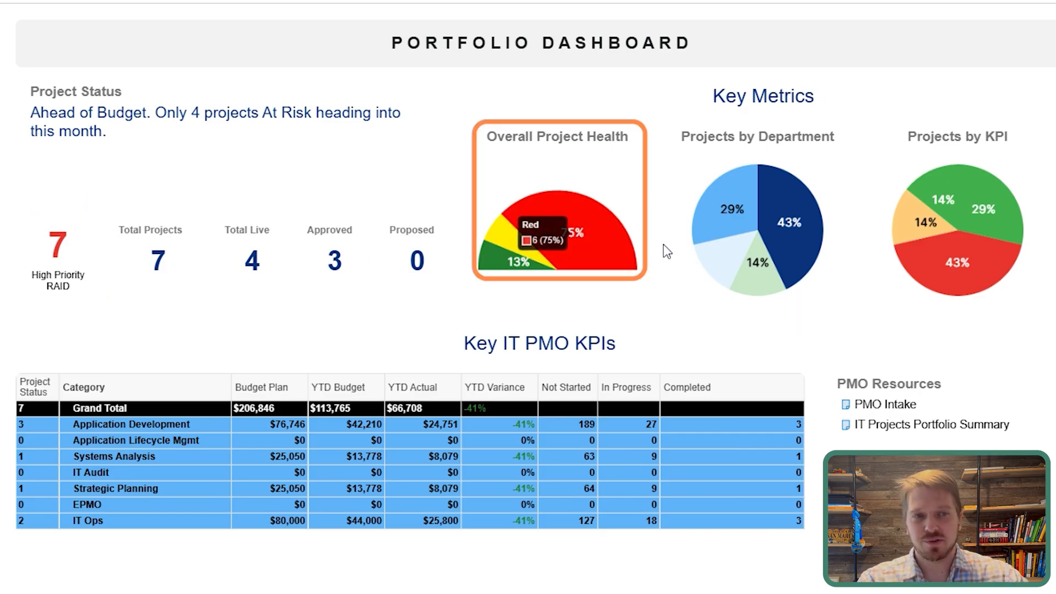
mouse_move(1043, 215)
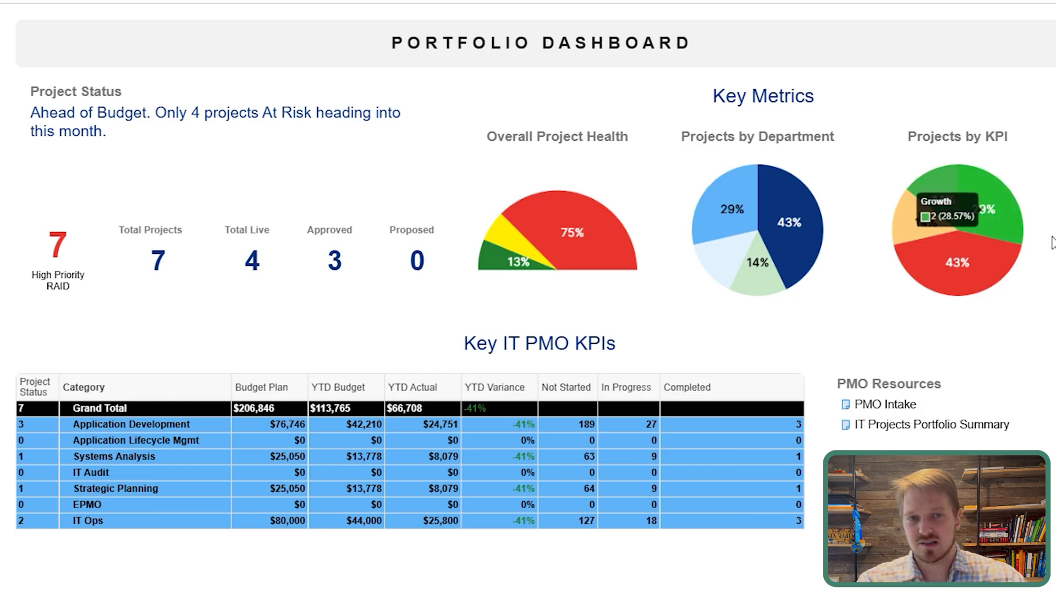
mouse_move(996, 222)
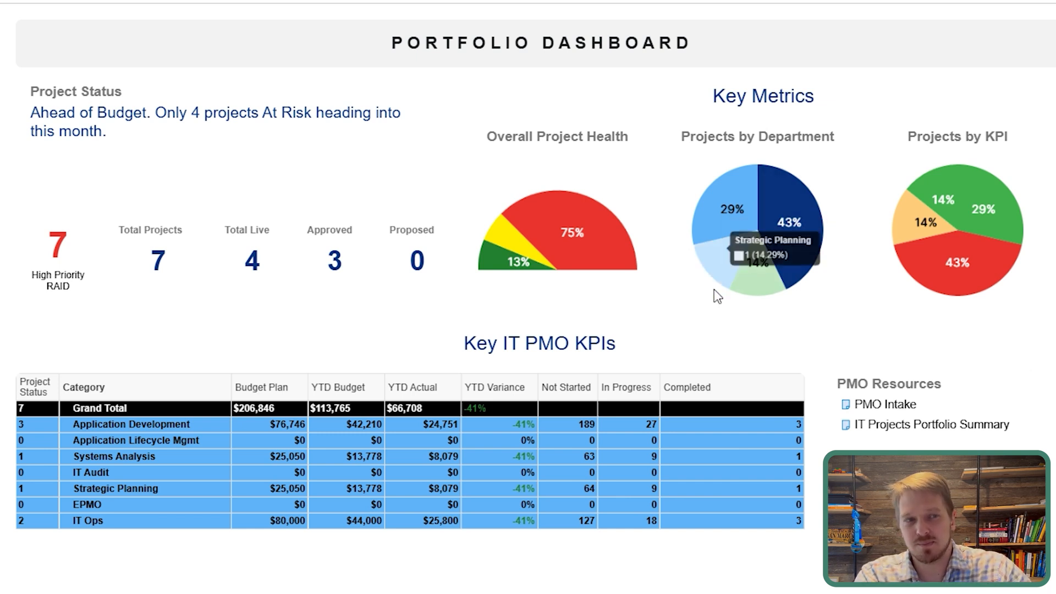
mouse_move(596, 266)
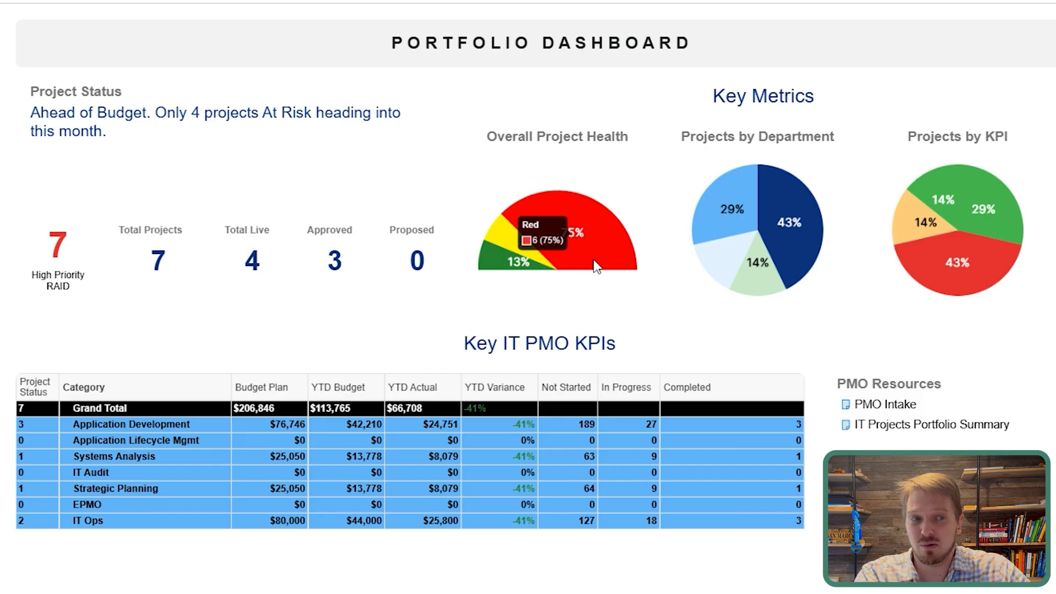
mouse_move(573, 270)
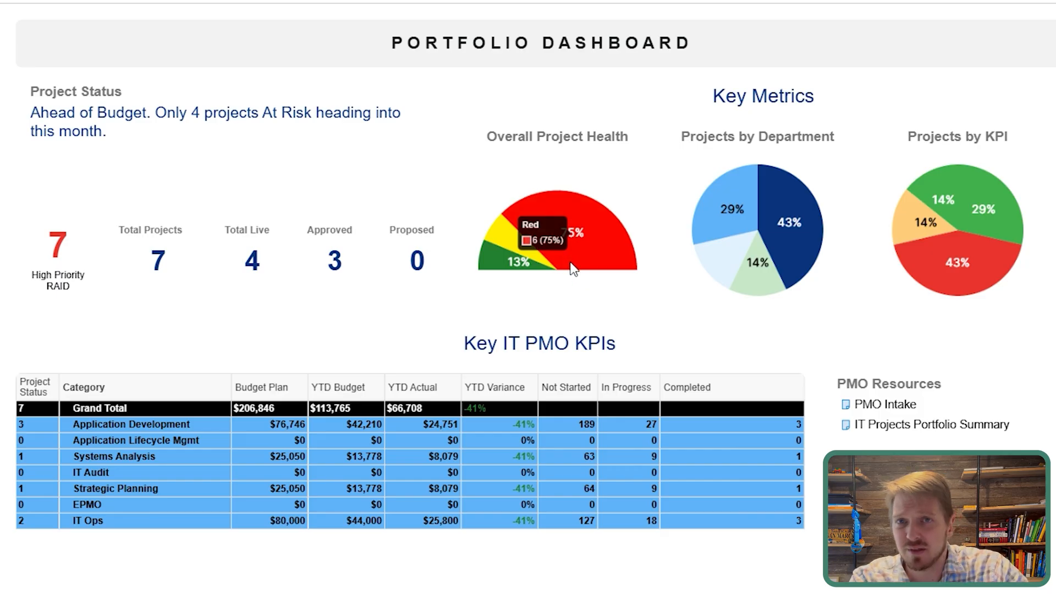
mouse_move(578, 273)
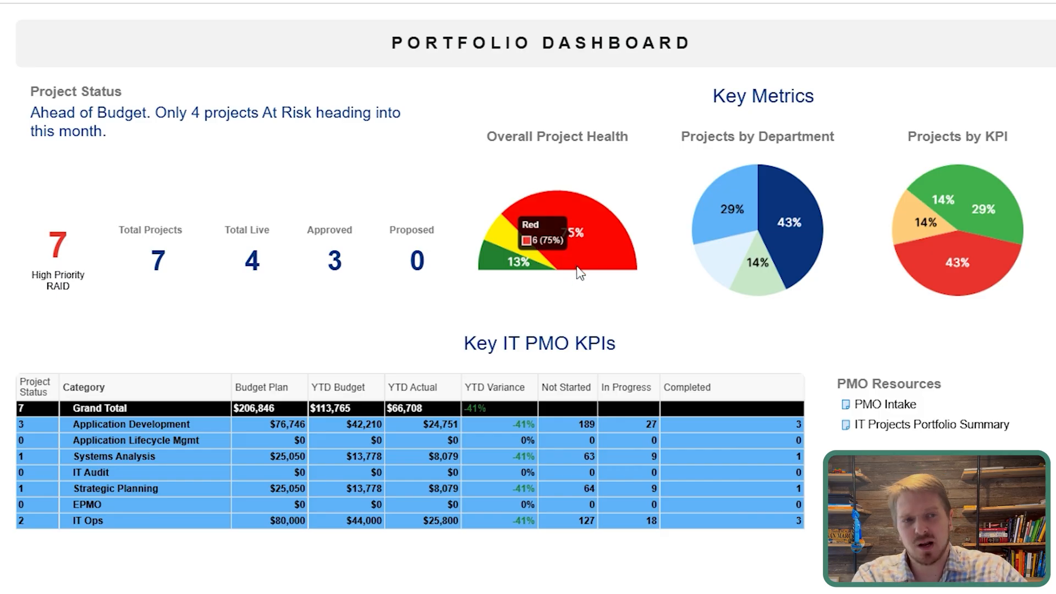
mouse_move(511, 295)
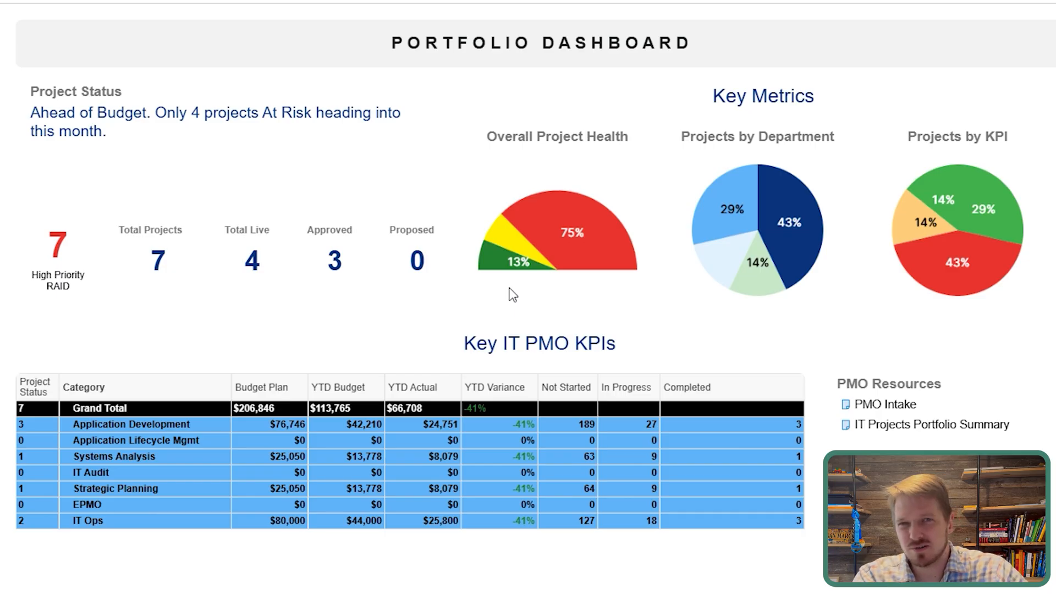
mouse_move(697, 260)
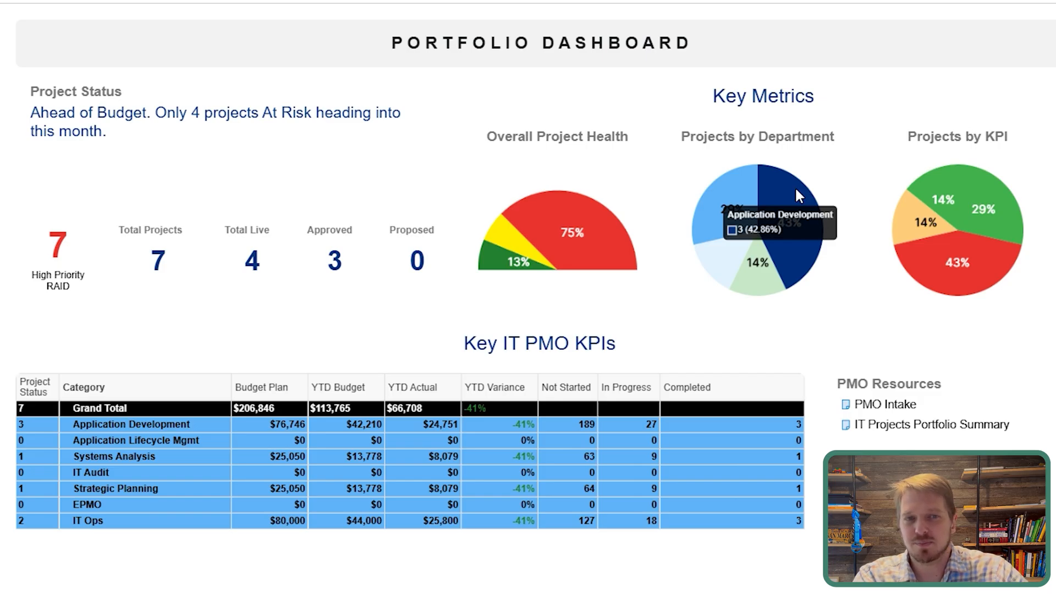
mouse_move(737, 273)
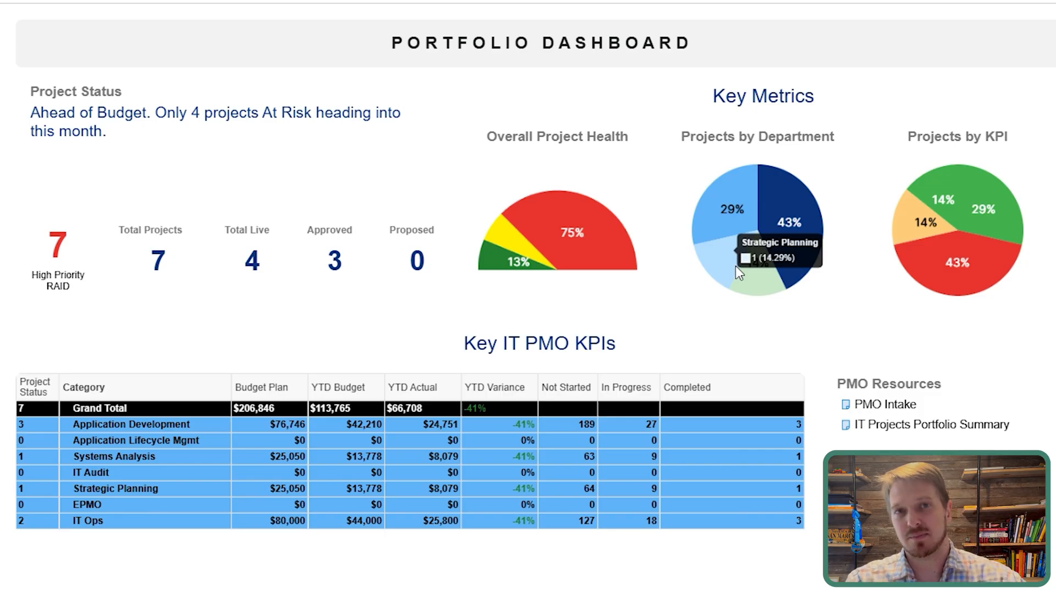
mouse_move(606, 318)
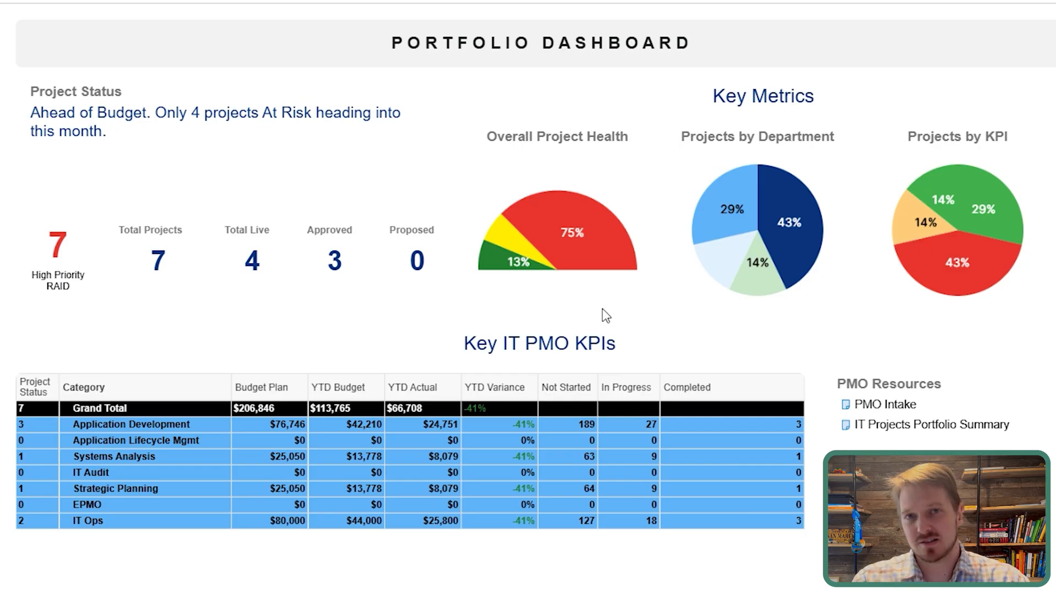
mouse_move(535, 299)
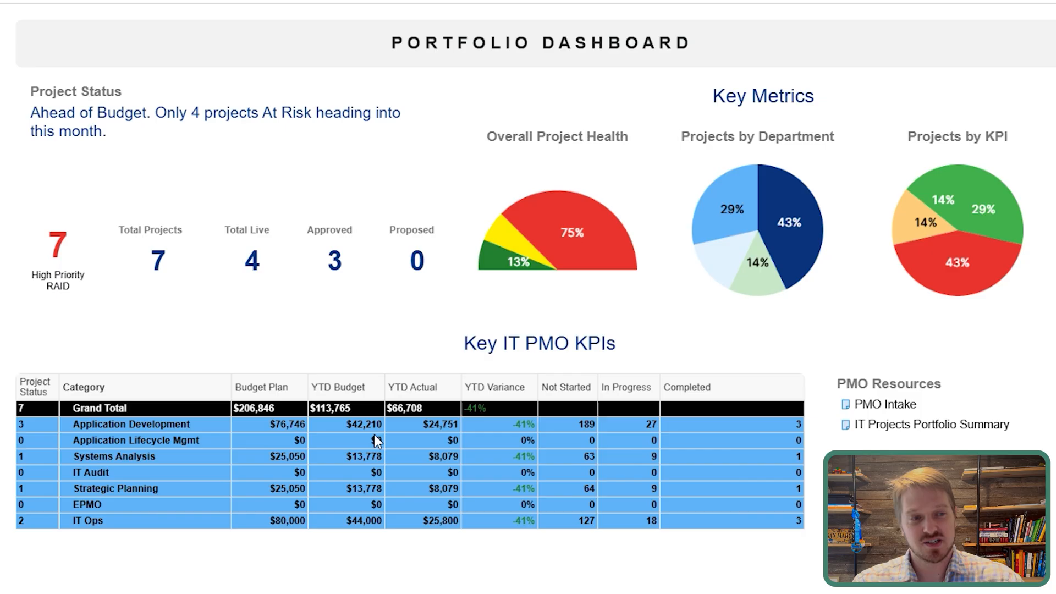
mouse_move(378, 484)
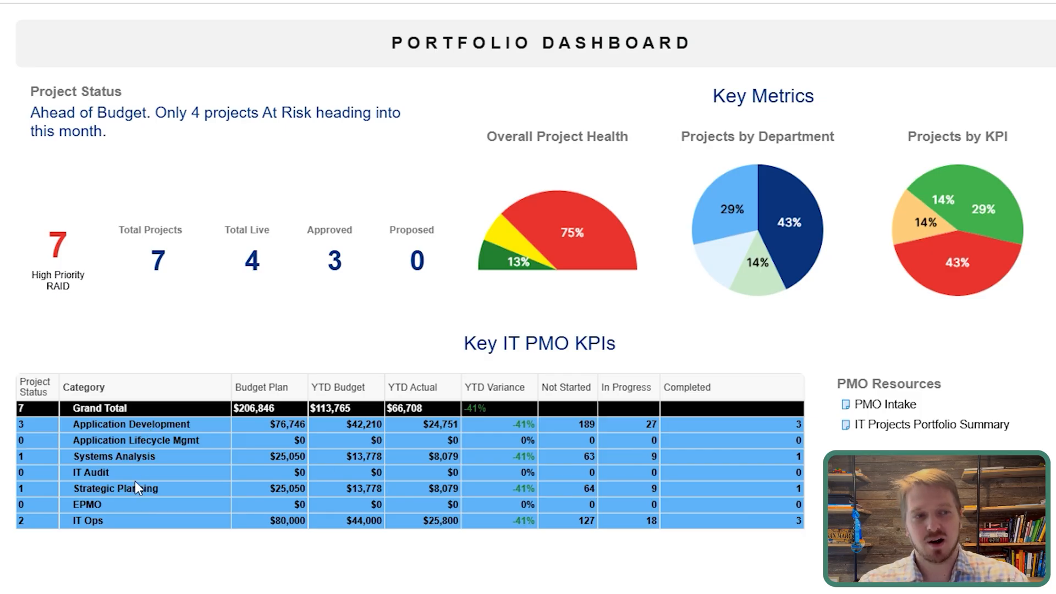
mouse_move(142, 409)
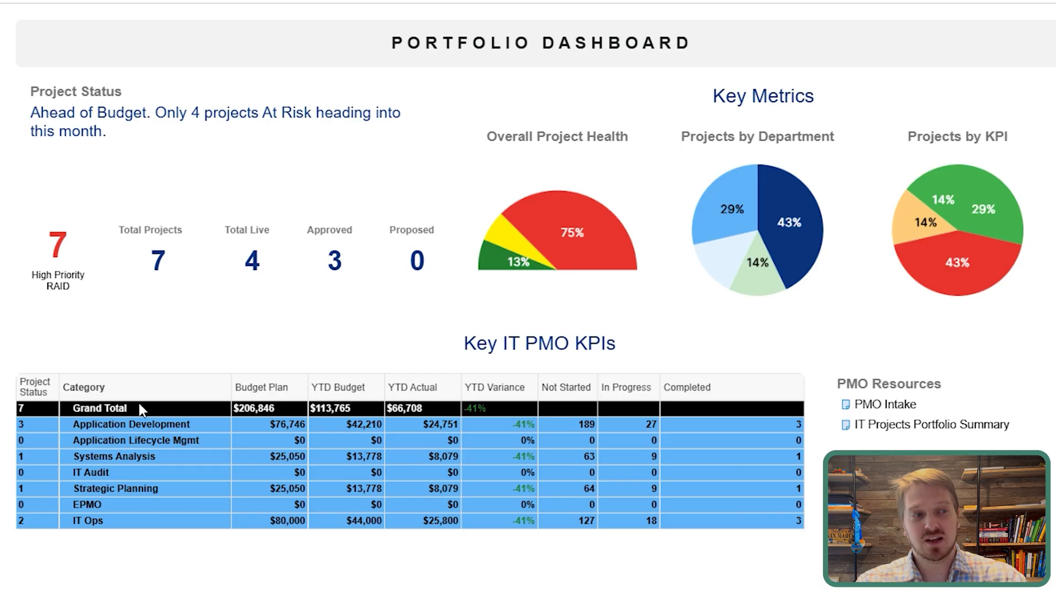
mouse_move(142, 480)
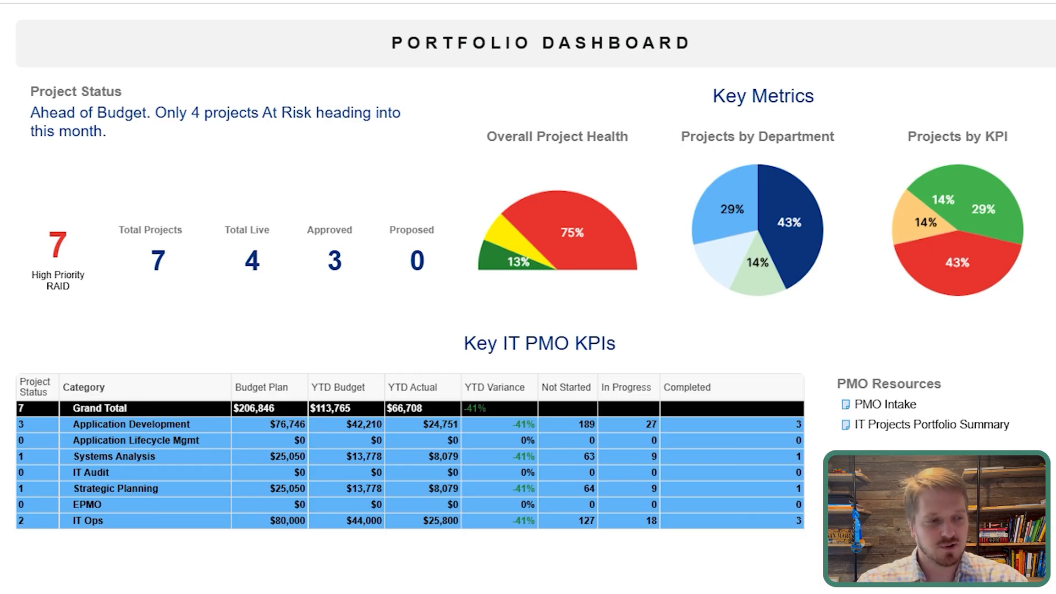
scroll(down, 3)
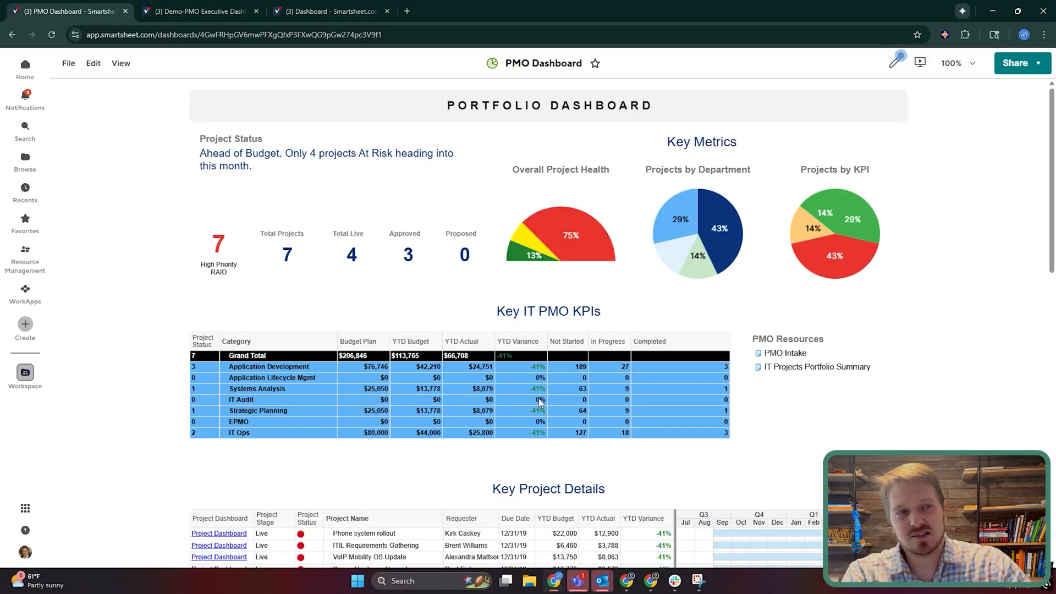
mouse_move(793, 156)
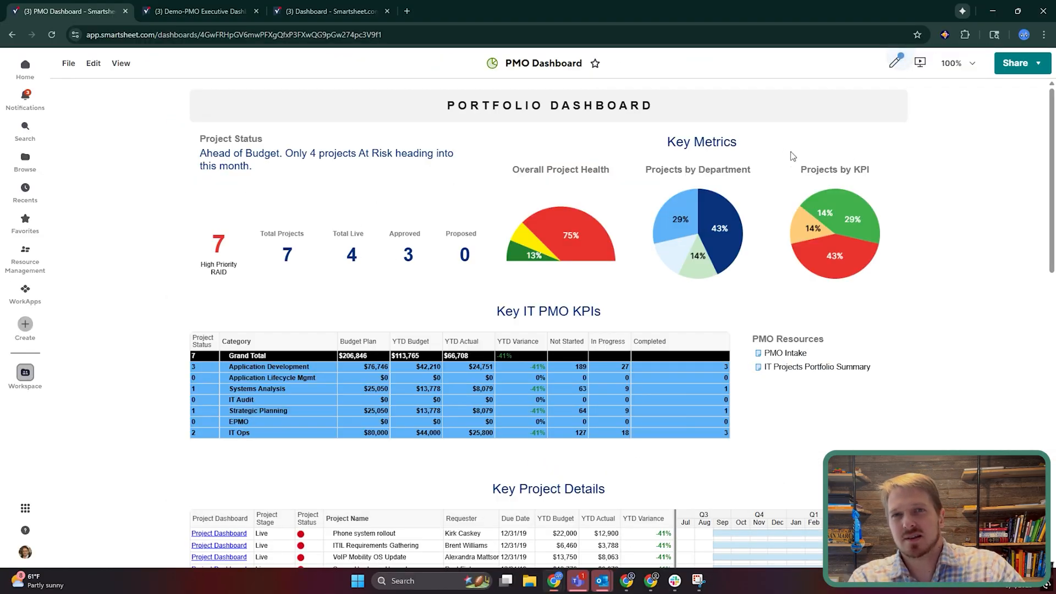
mouse_move(812, 155)
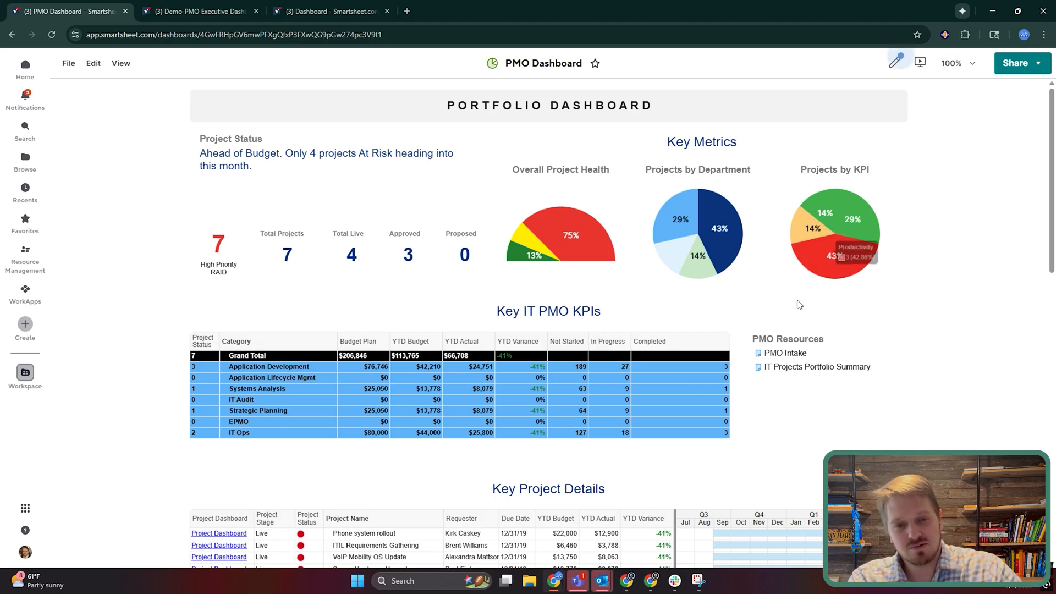
mouse_move(803, 471)
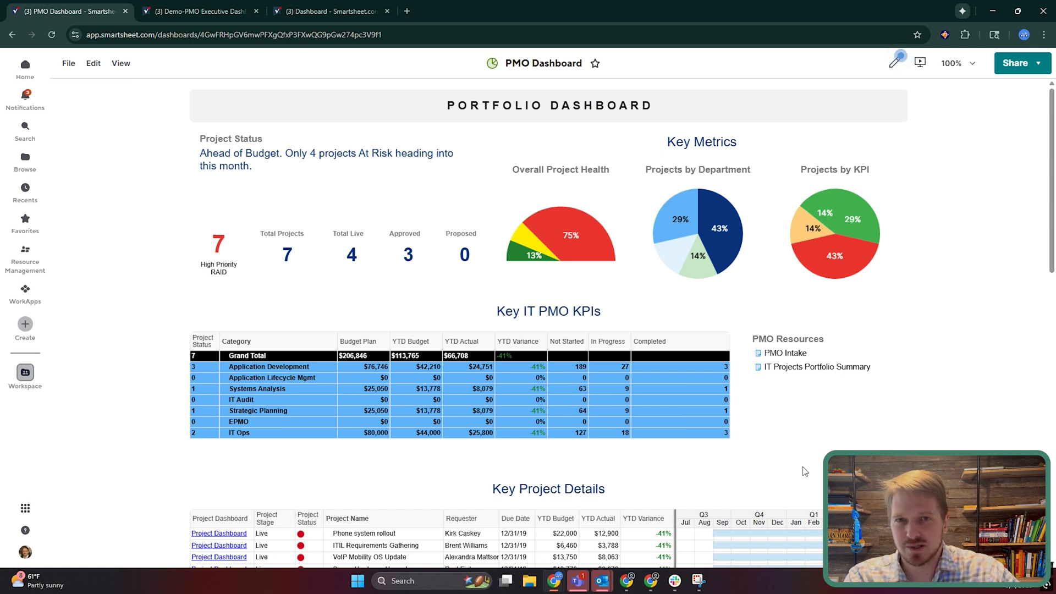
click(330, 11)
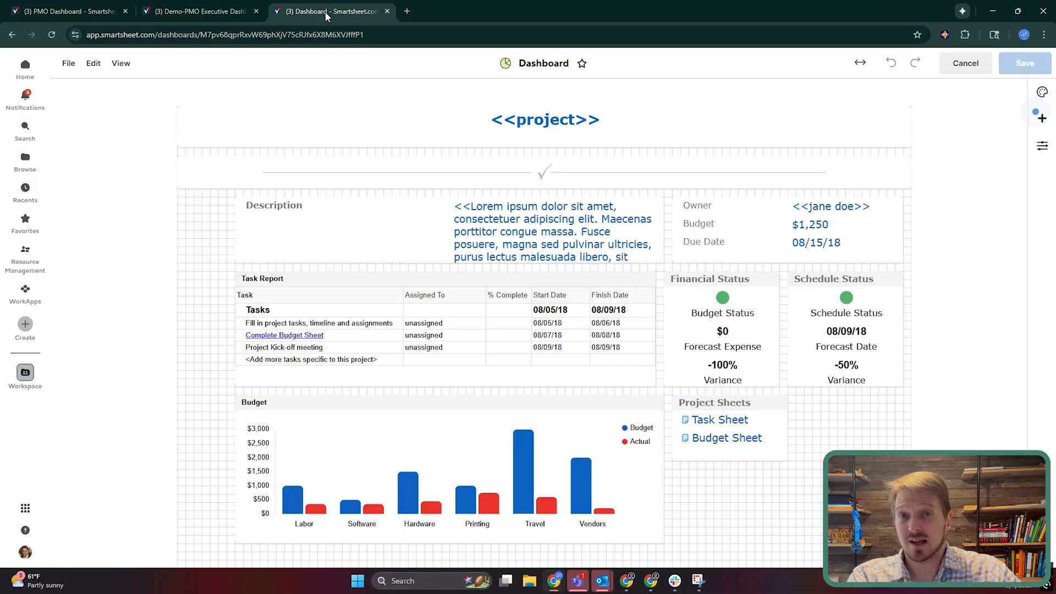
mouse_move(955, 228)
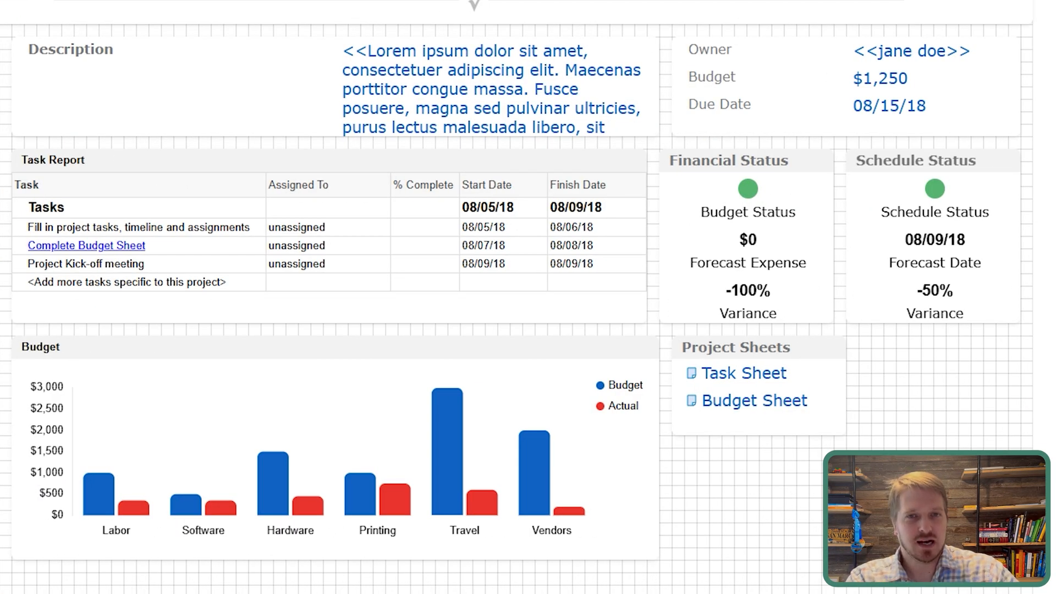
click(212, 117)
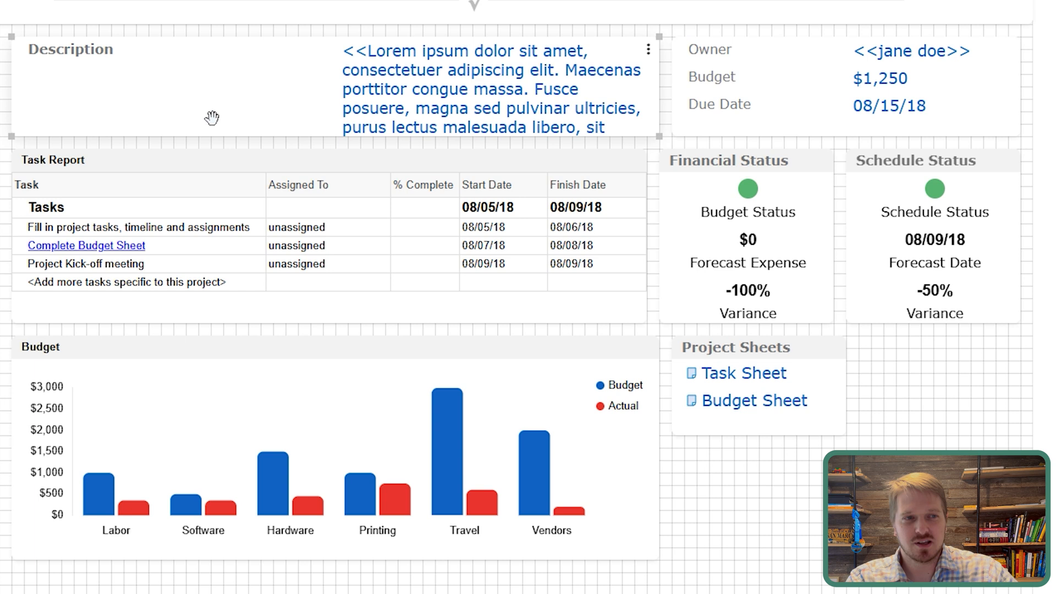
mouse_move(403, 80)
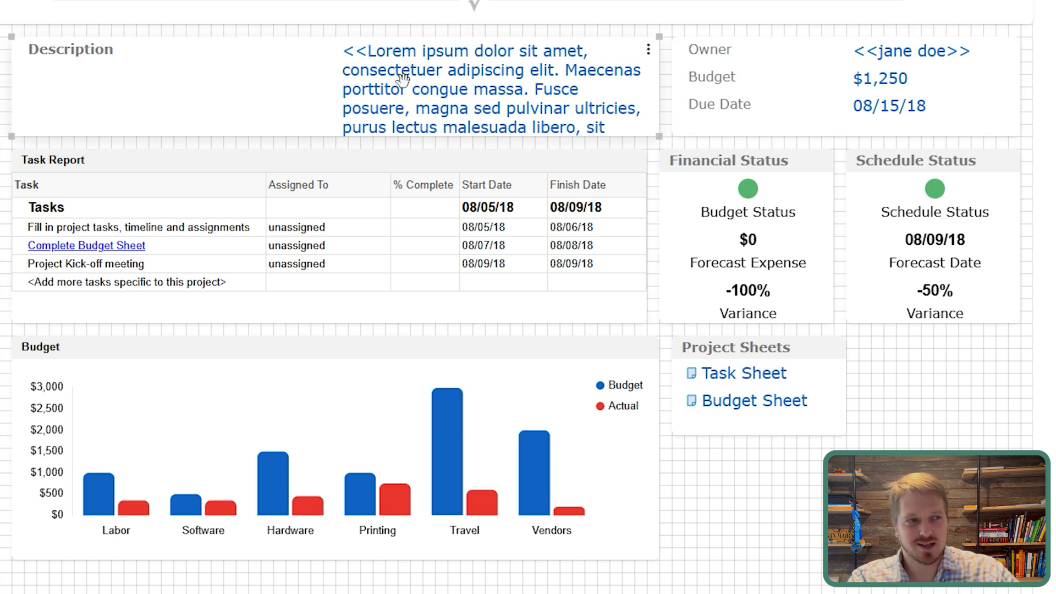
mouse_move(74, 49)
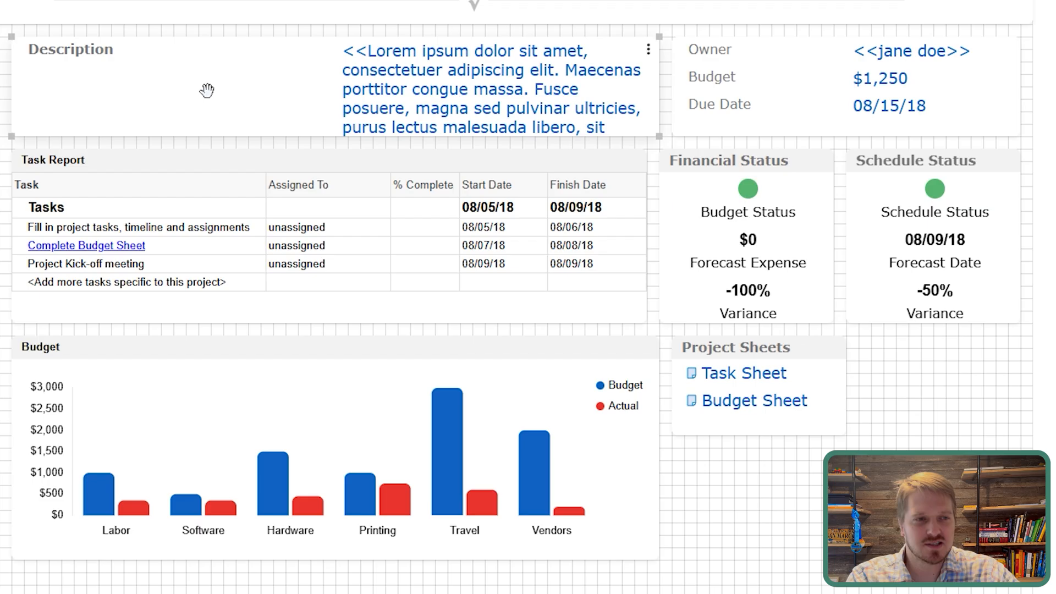
mouse_move(117, 69)
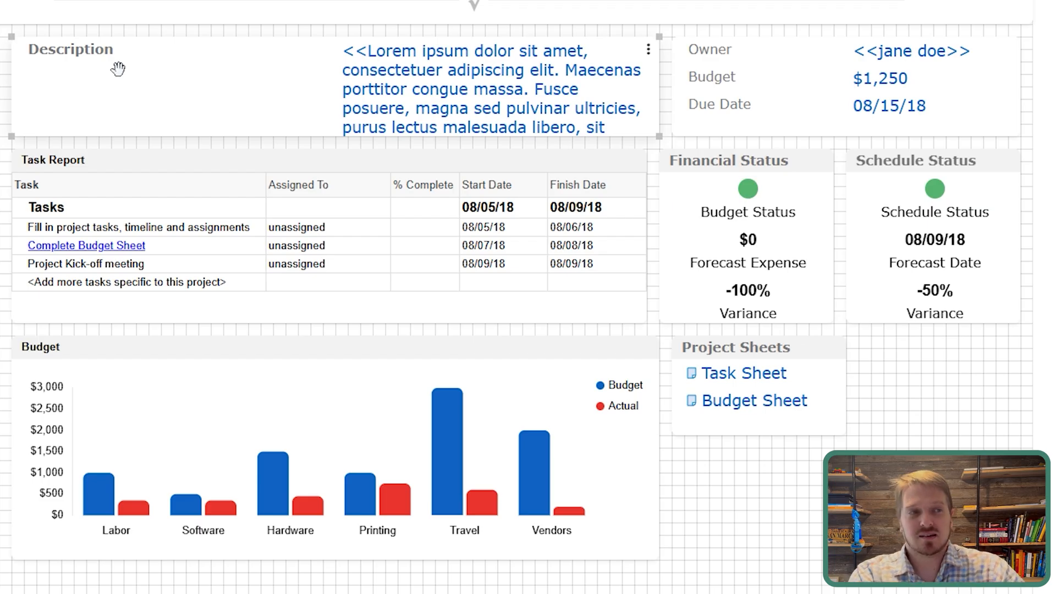
mouse_move(274, 79)
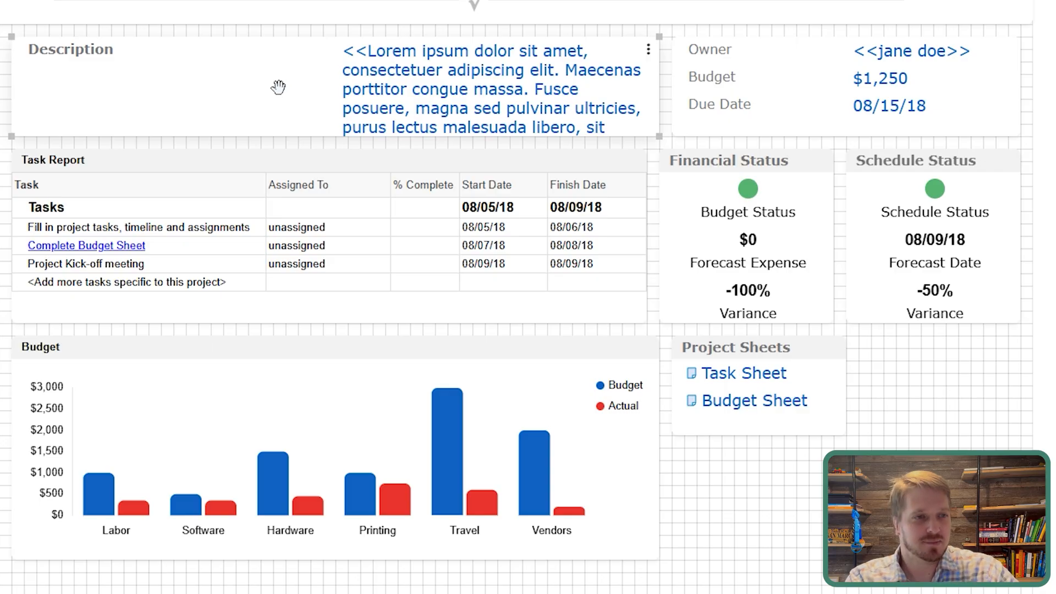
mouse_move(464, 79)
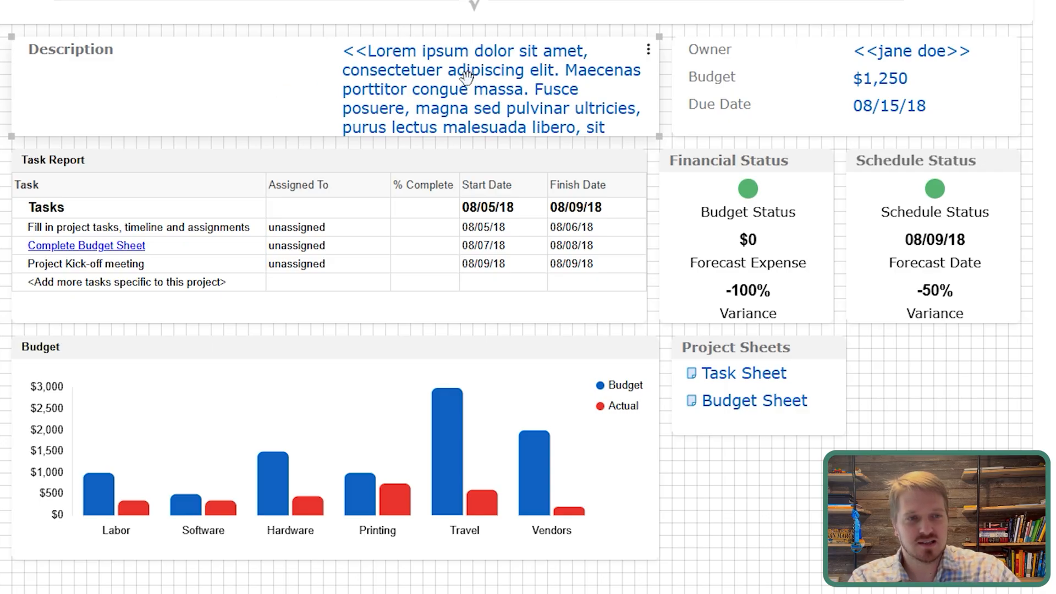
mouse_move(295, 70)
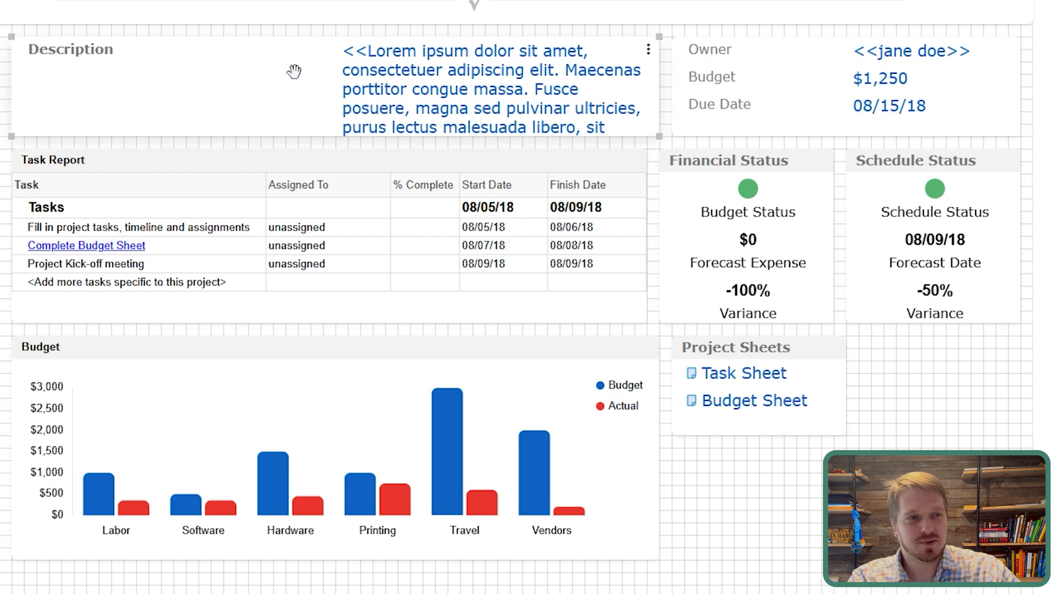
mouse_move(527, 59)
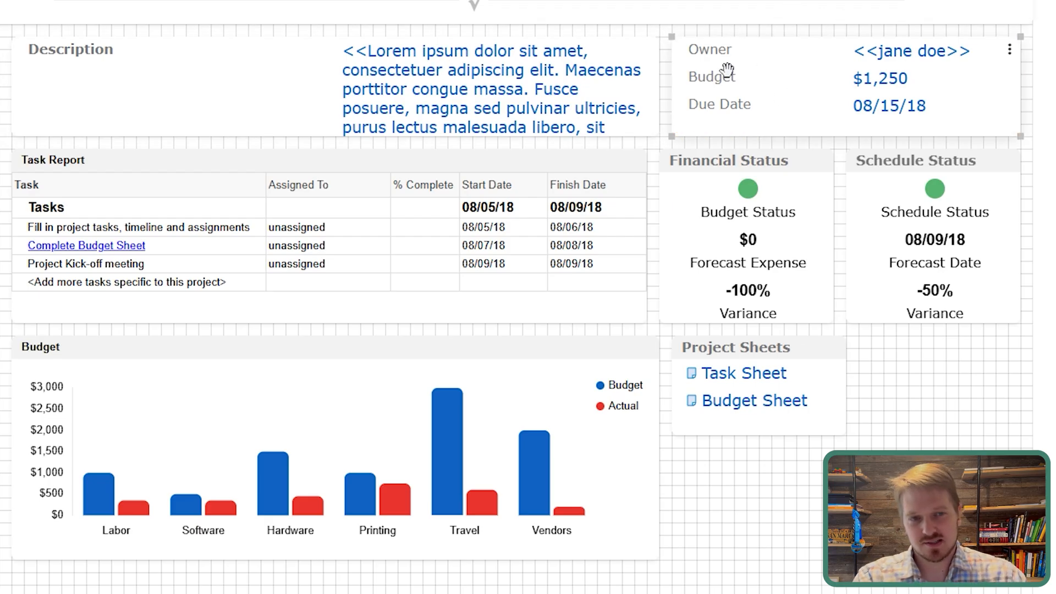
mouse_move(741, 108)
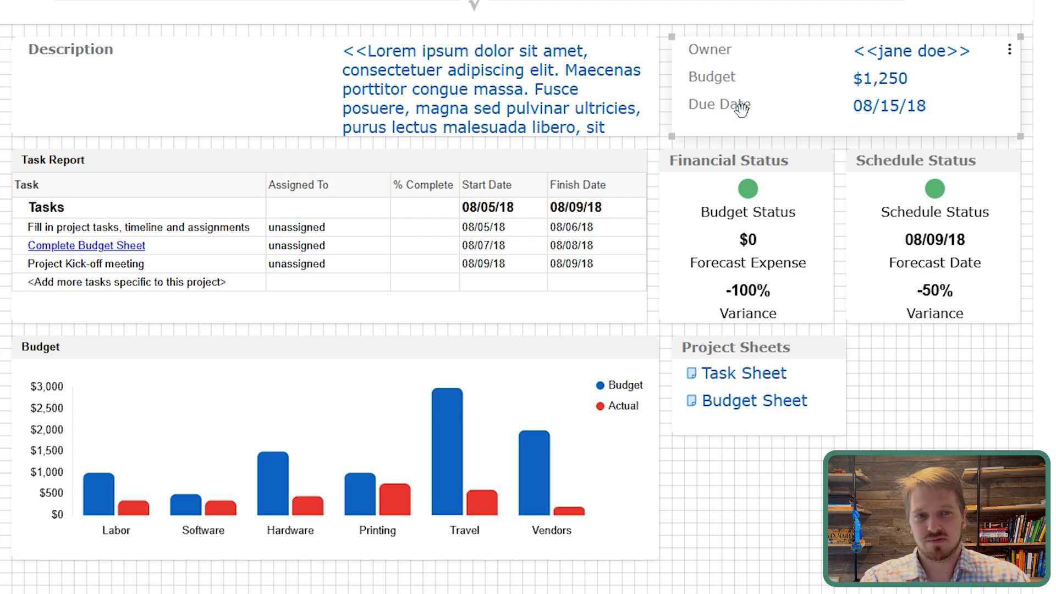
mouse_move(784, 100)
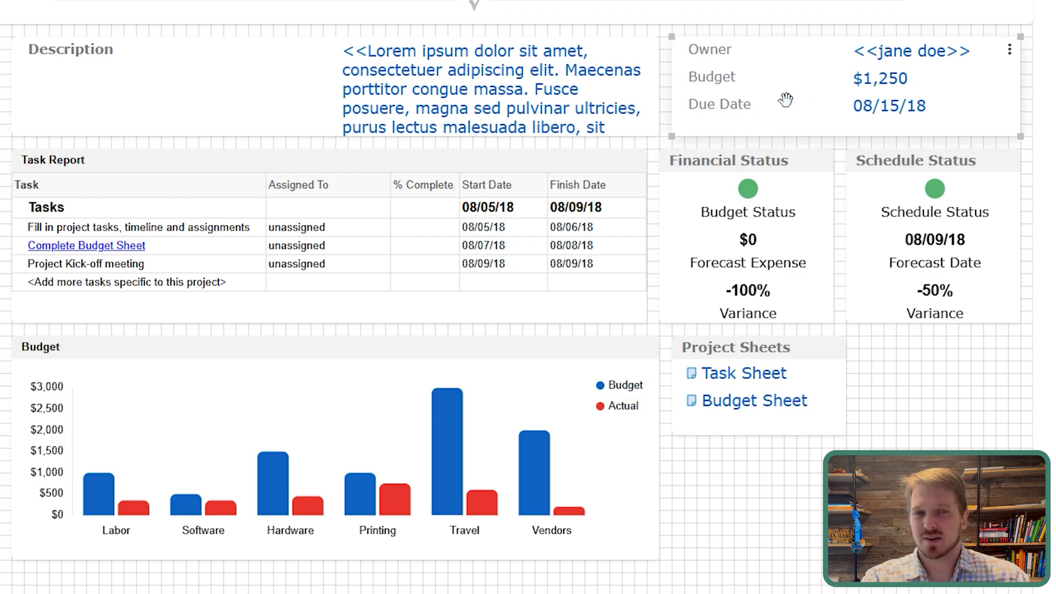
mouse_move(808, 66)
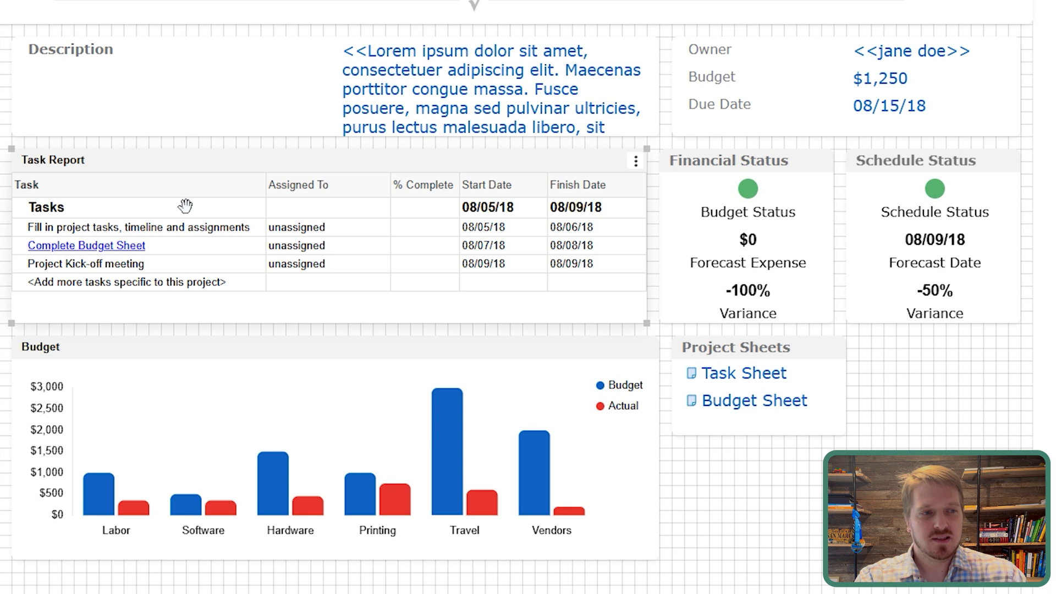
mouse_move(156, 269)
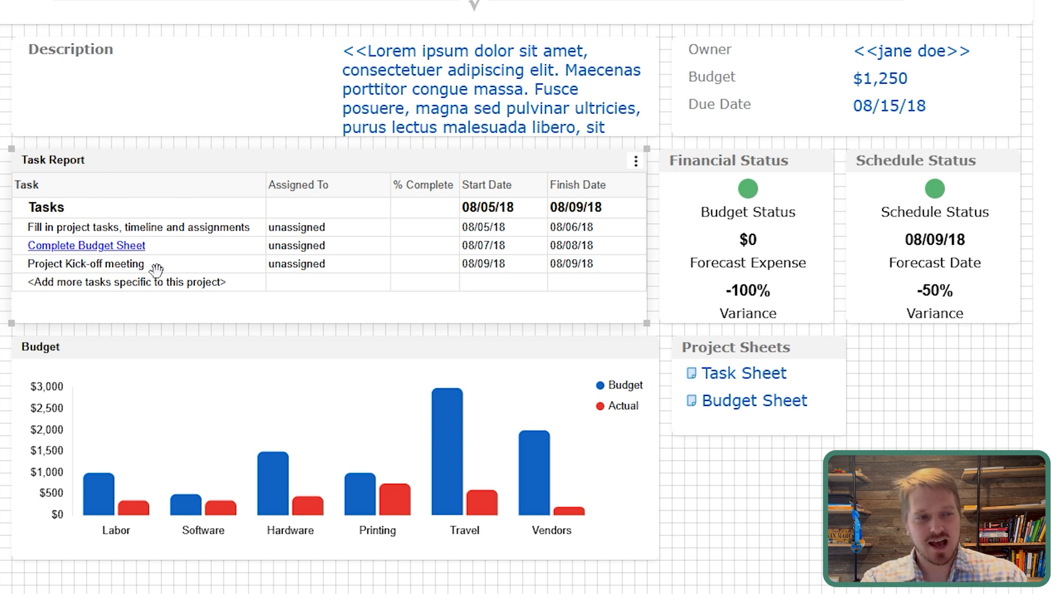
mouse_move(160, 264)
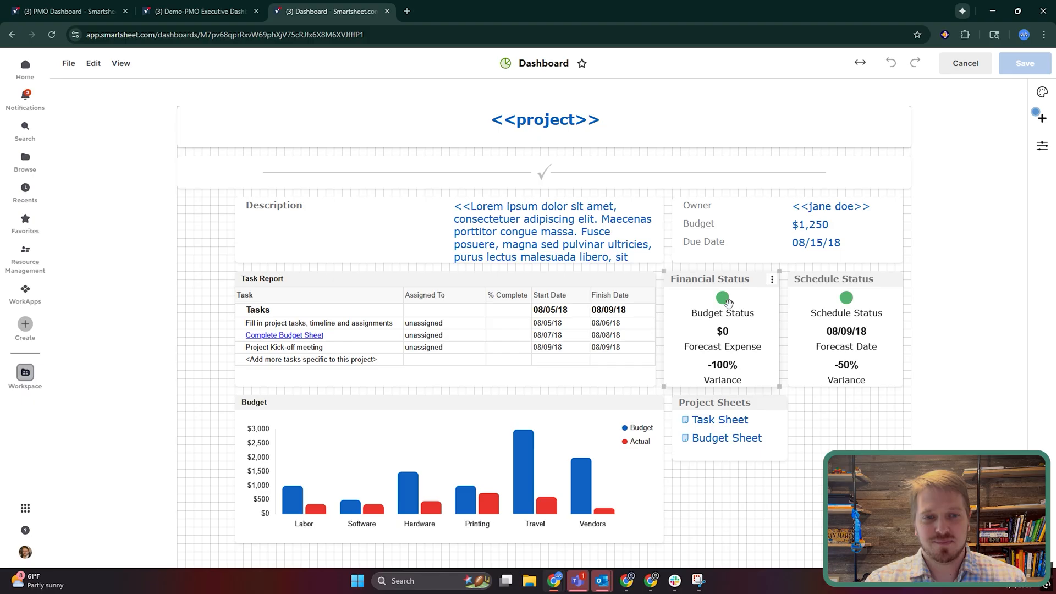
mouse_move(772, 350)
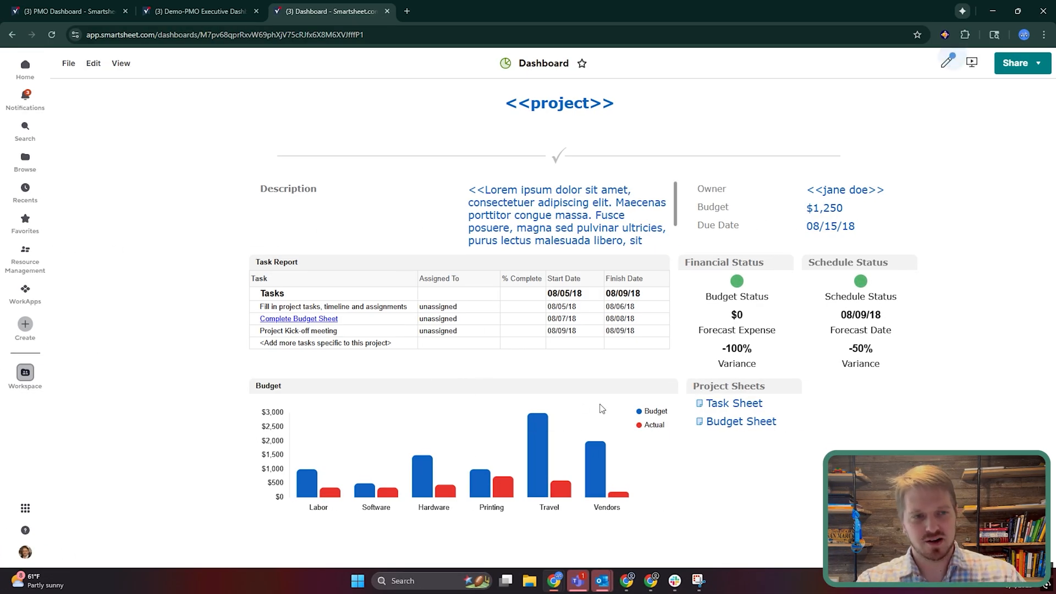
mouse_move(380, 218)
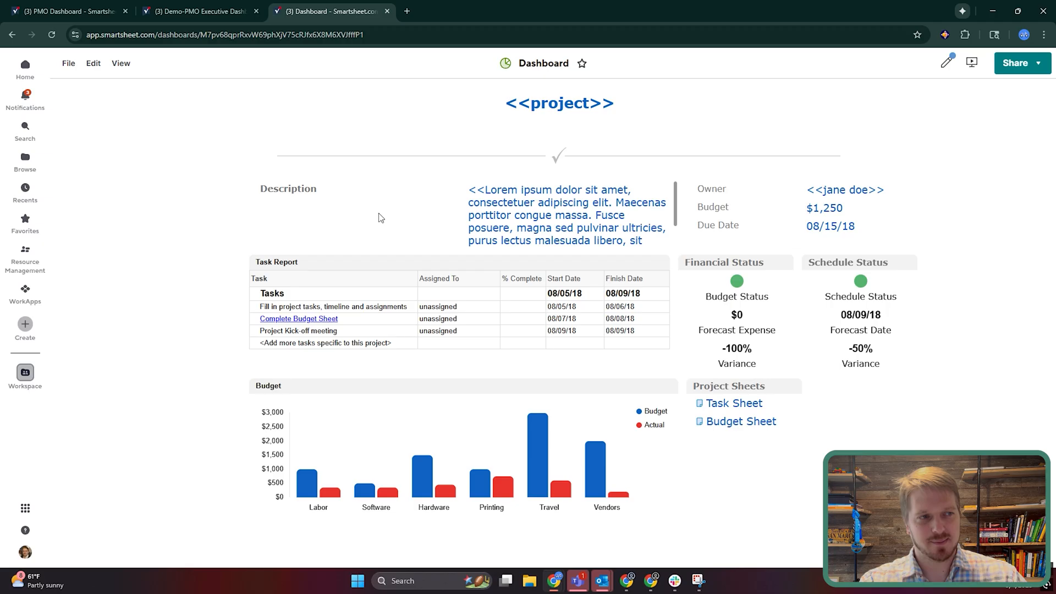
mouse_move(494, 206)
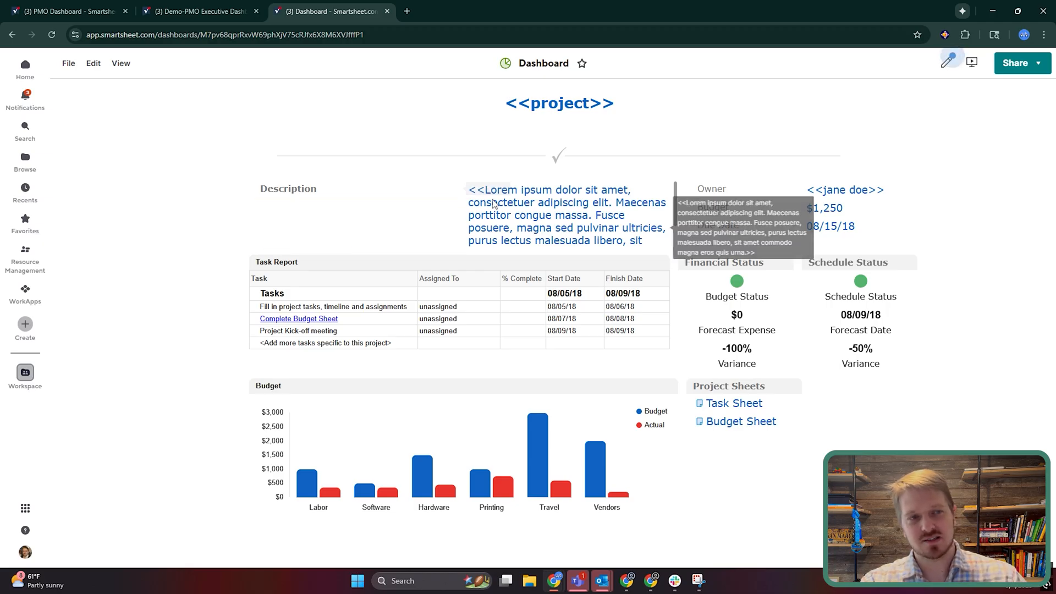